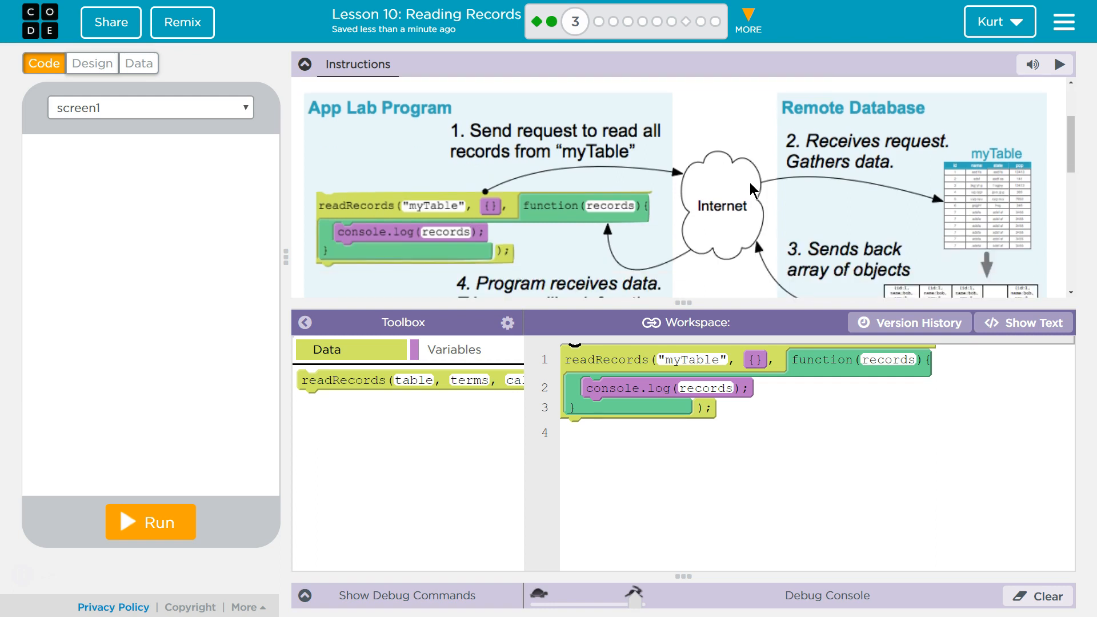
mouse_move(594, 137)
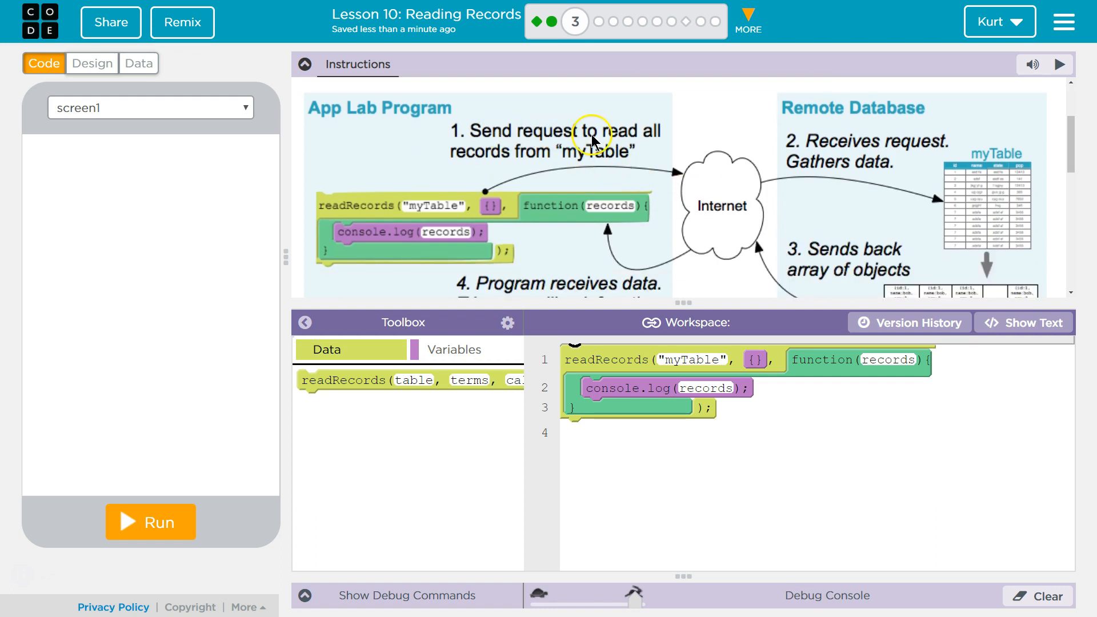
mouse_move(835, 137)
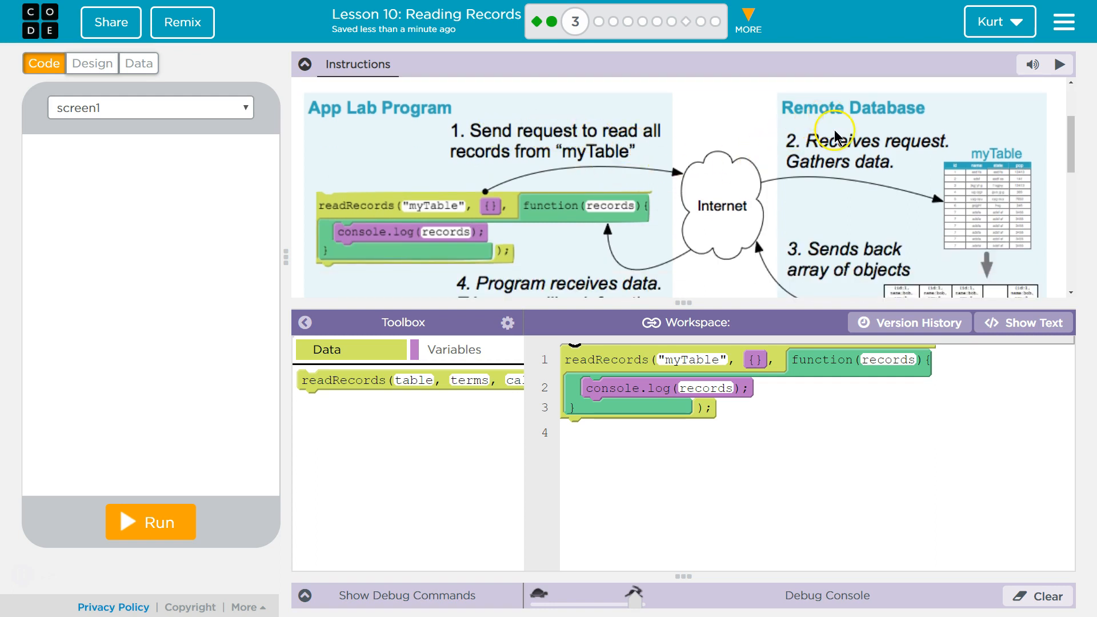
mouse_move(934, 196)
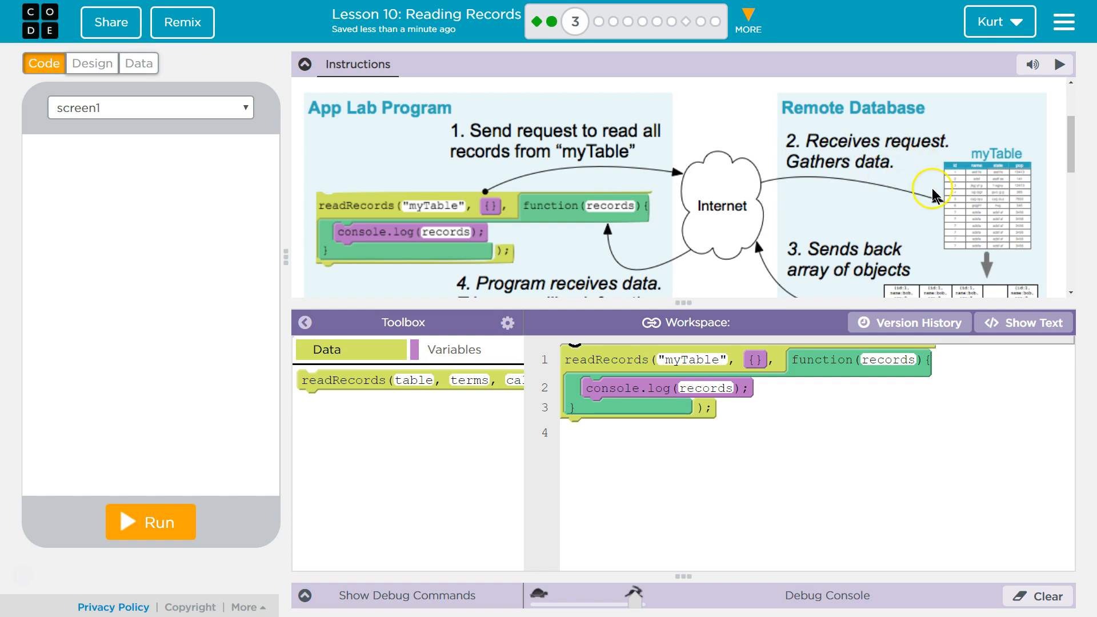
- Add console.log("Finished") below readRecords and run the program to compare output order
scroll(down, 3)
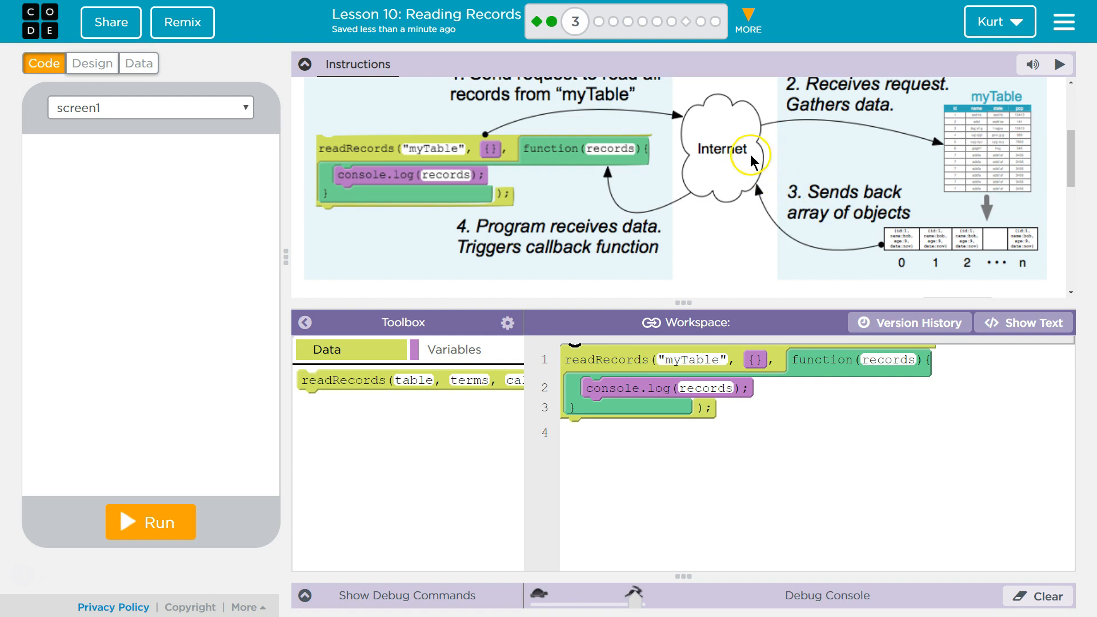
mouse_move(582, 245)
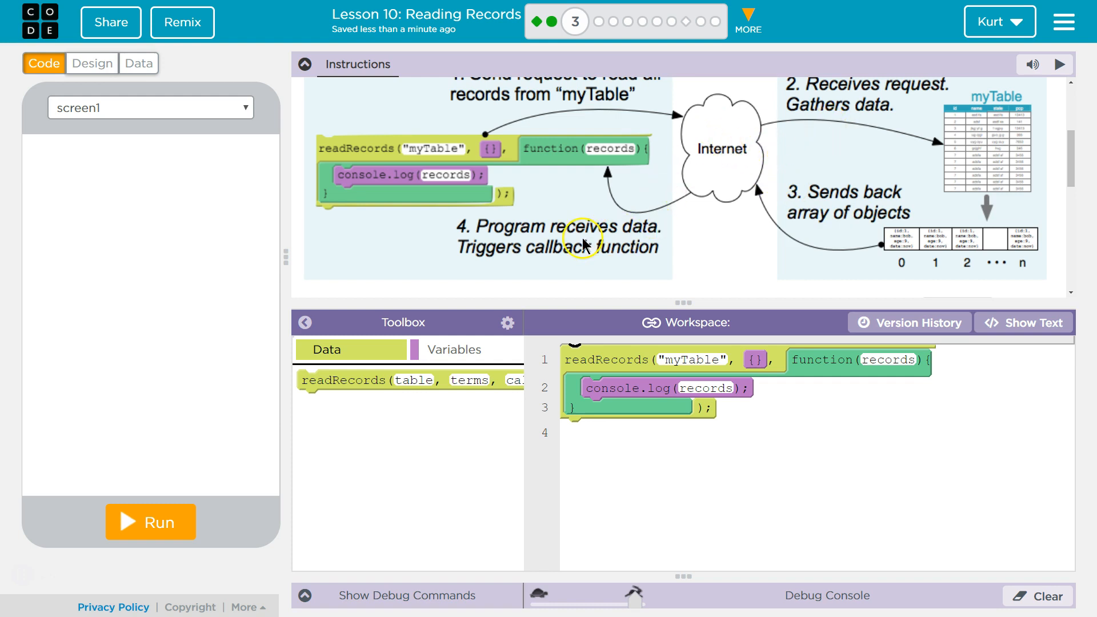
mouse_move(589, 250)
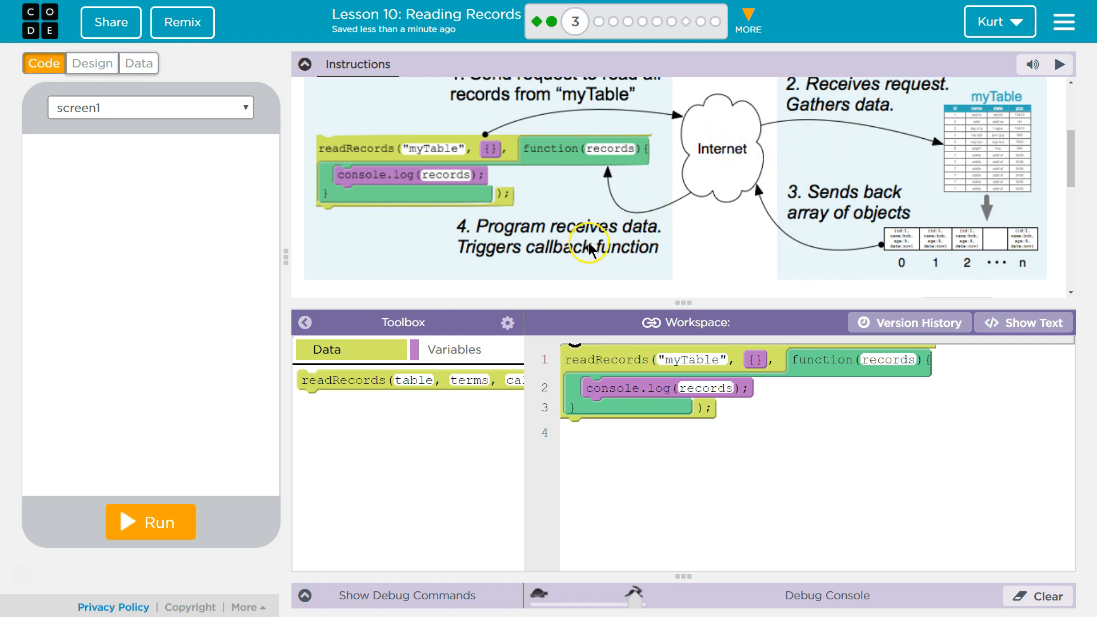
mouse_move(574, 156)
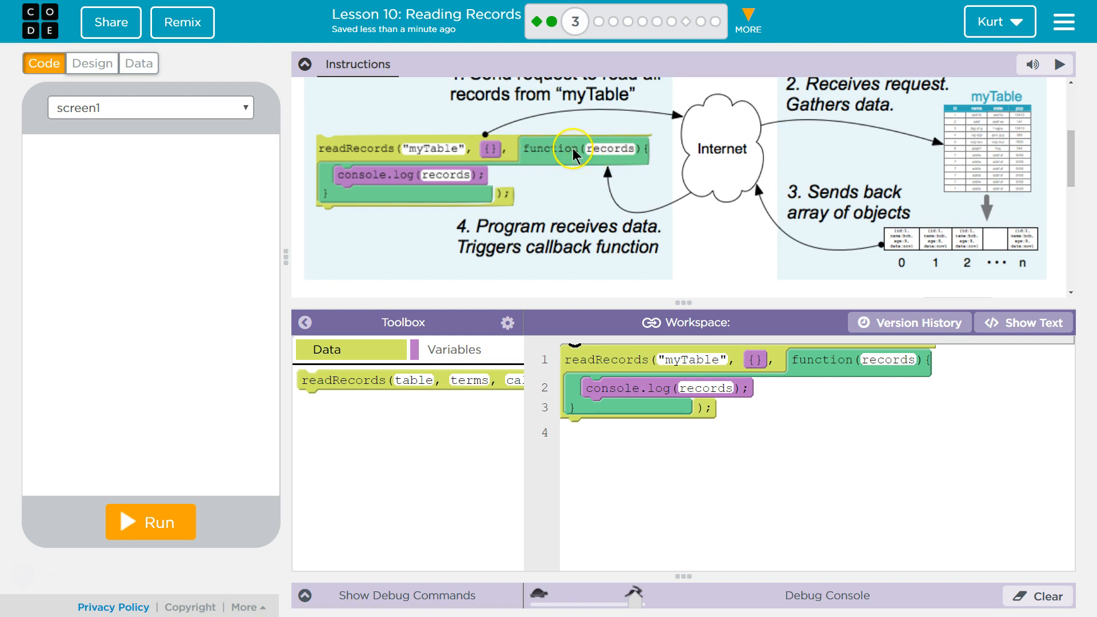
mouse_move(579, 176)
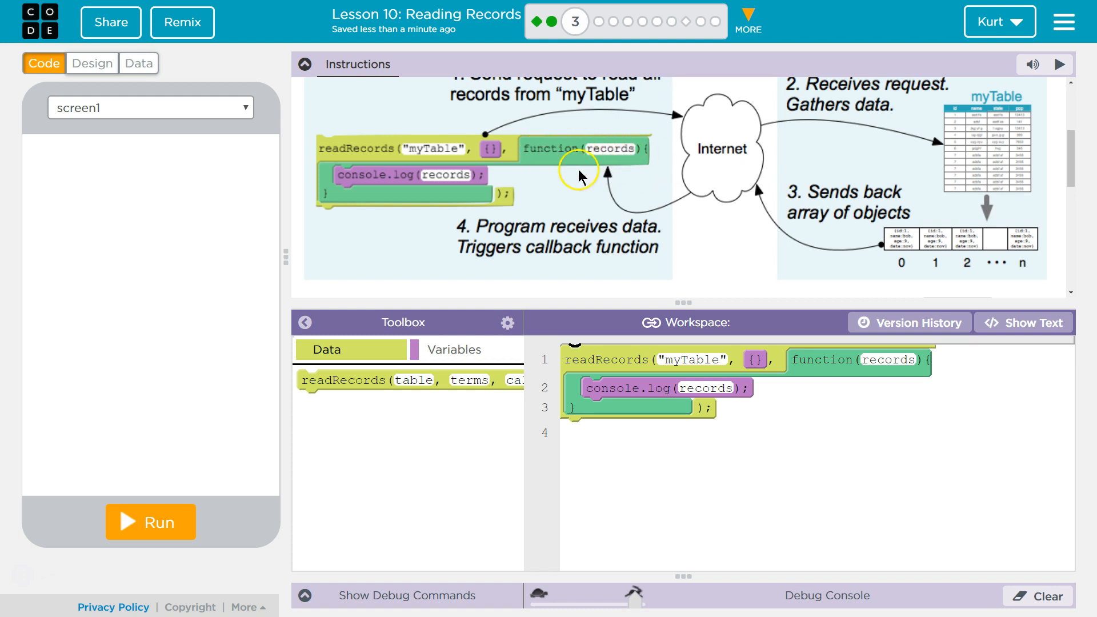
mouse_move(592, 152)
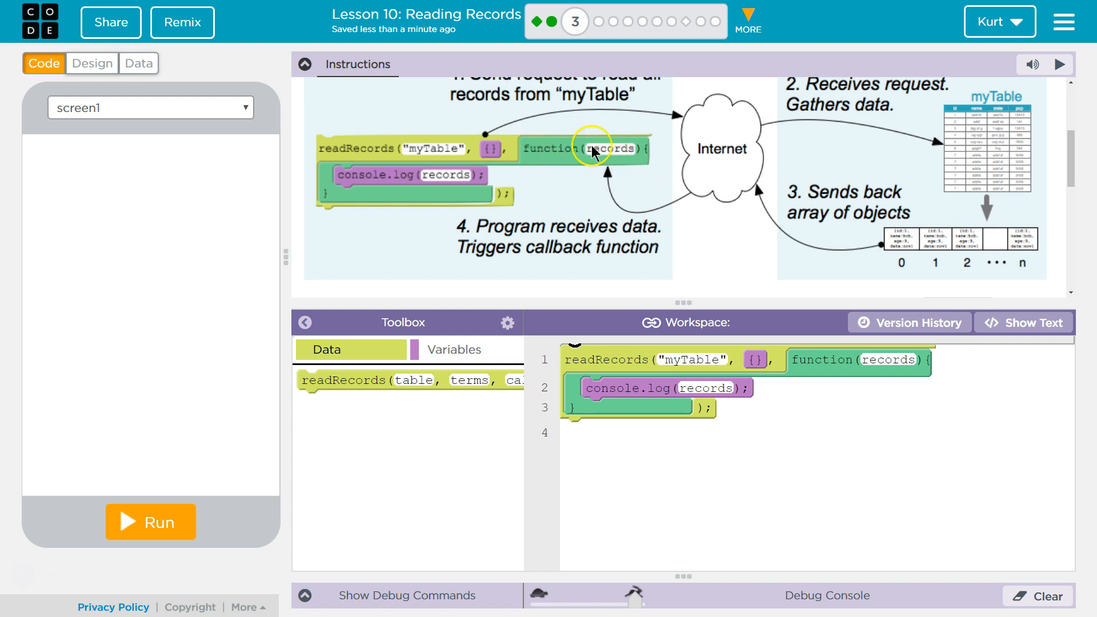
mouse_move(377, 159)
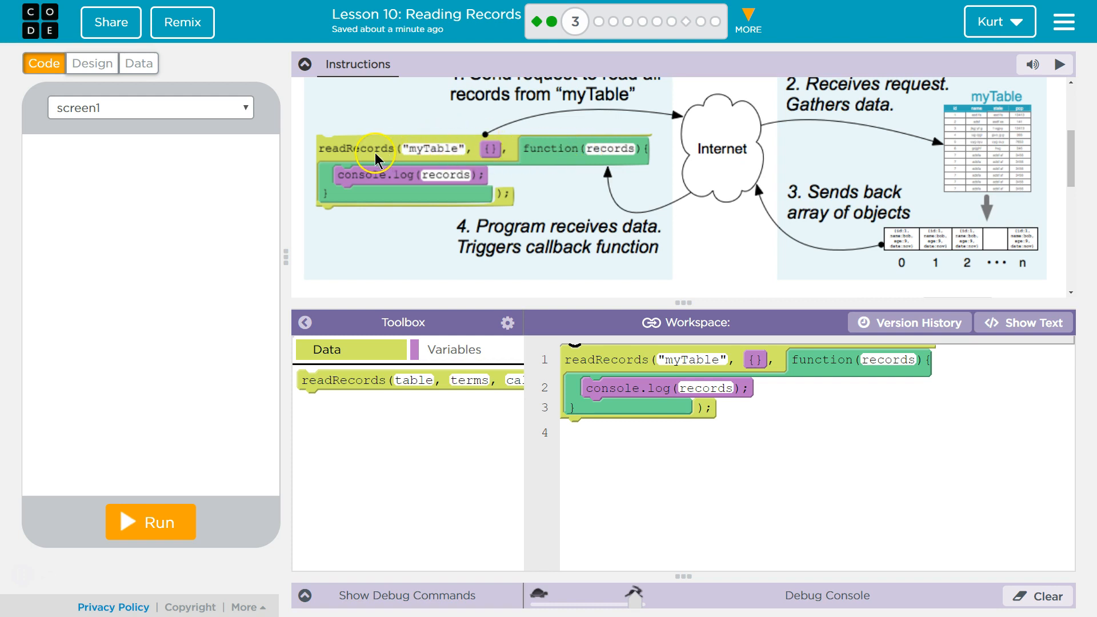
mouse_move(405, 155)
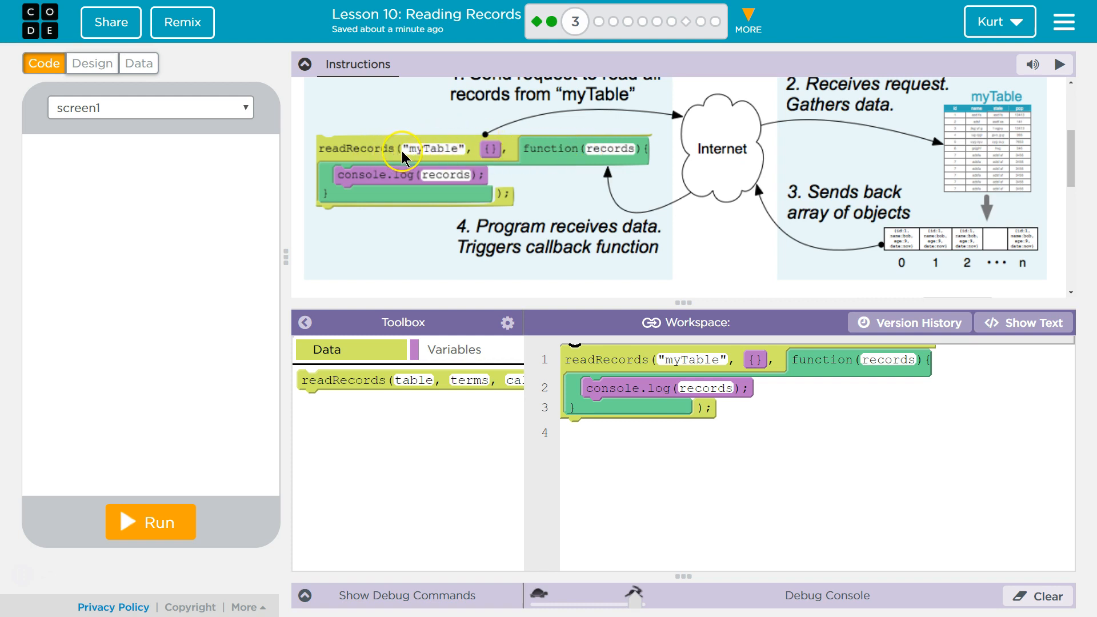
mouse_move(612, 175)
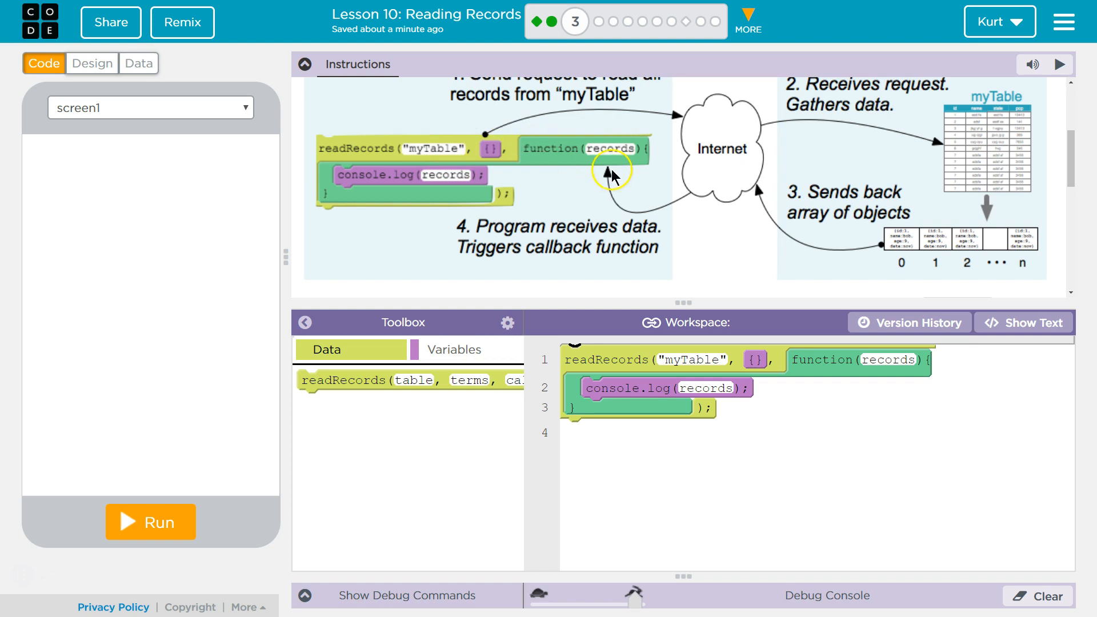
mouse_move(708, 201)
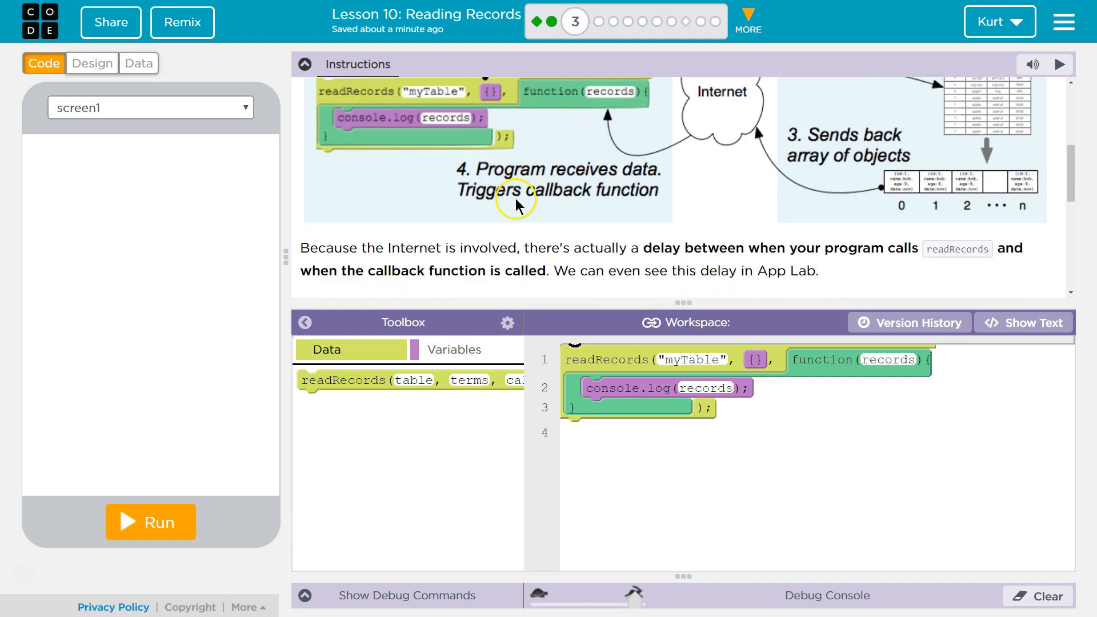
scroll(down, 3)
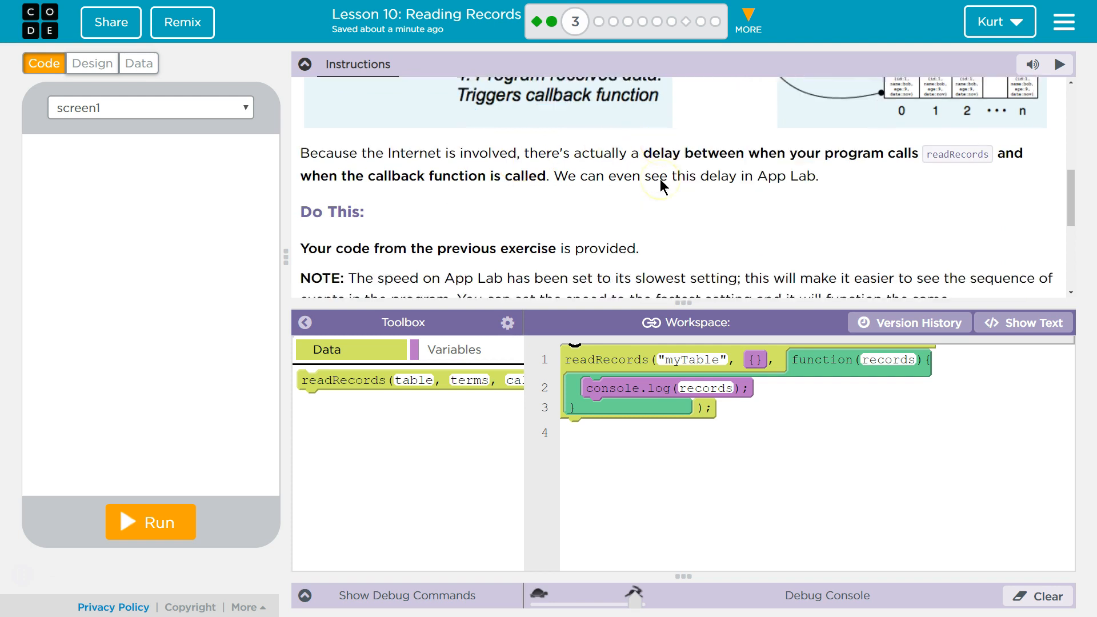
scroll(up, 3)
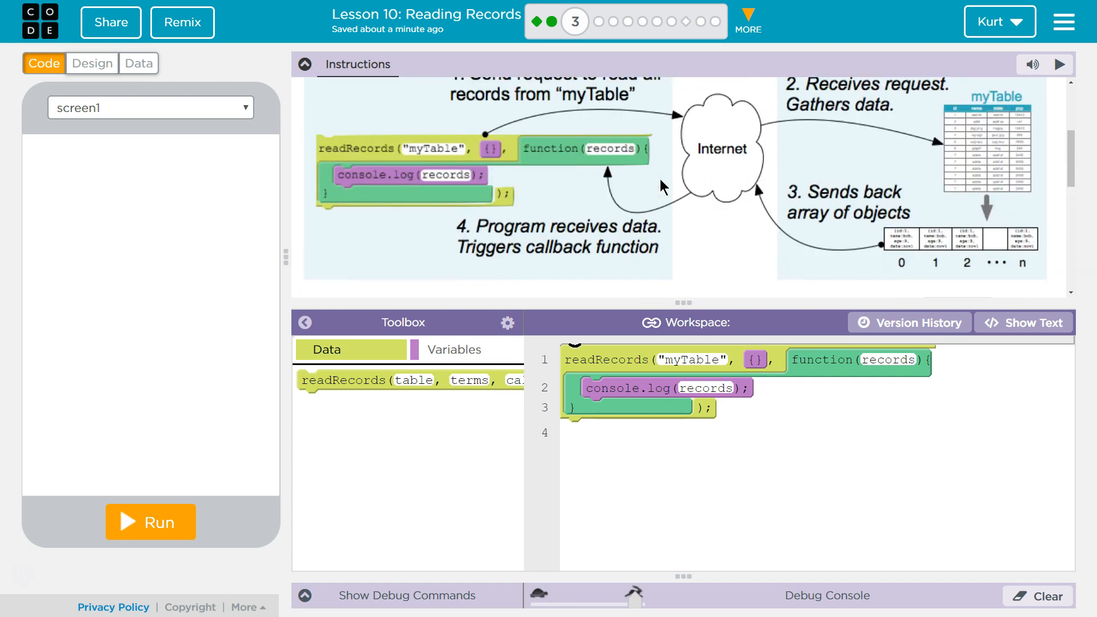
scroll(down, 3)
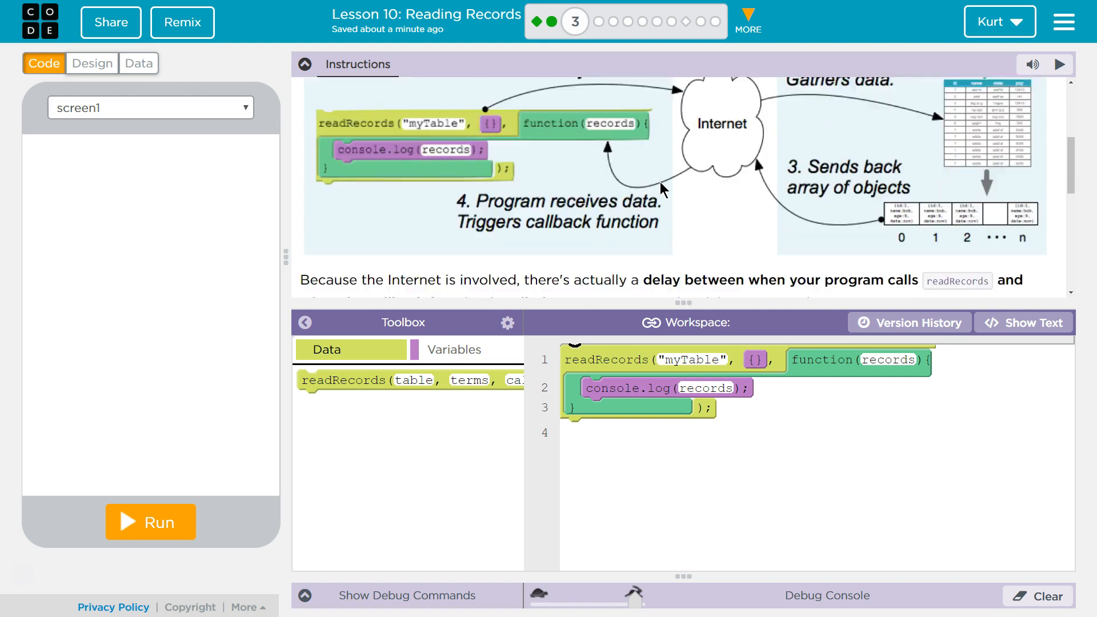
scroll(down, 3)
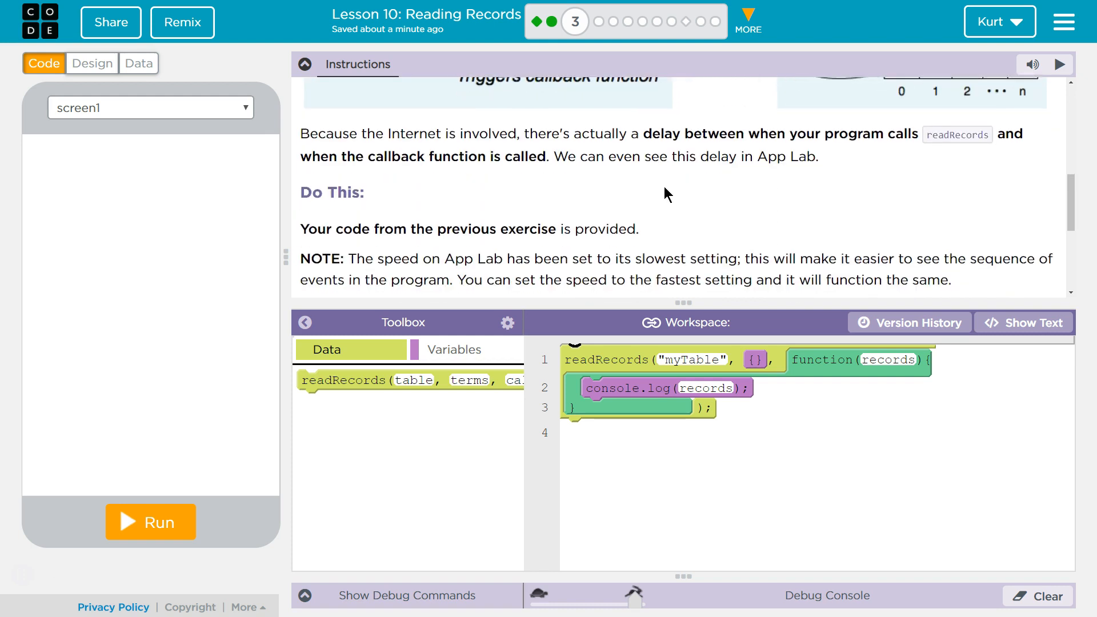
mouse_move(700, 194)
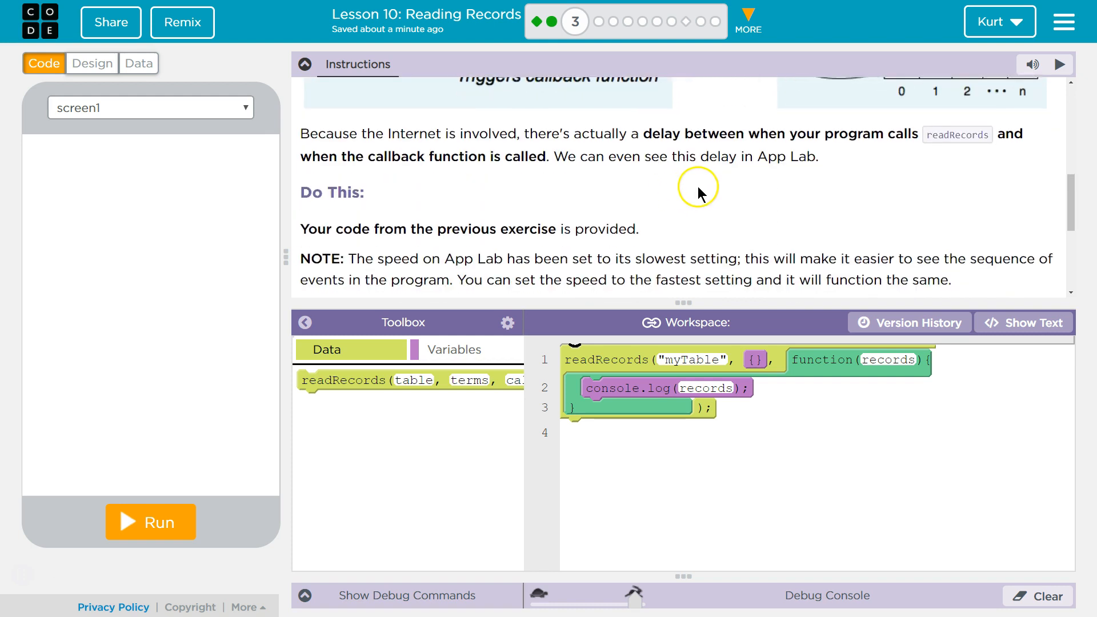
mouse_move(702, 194)
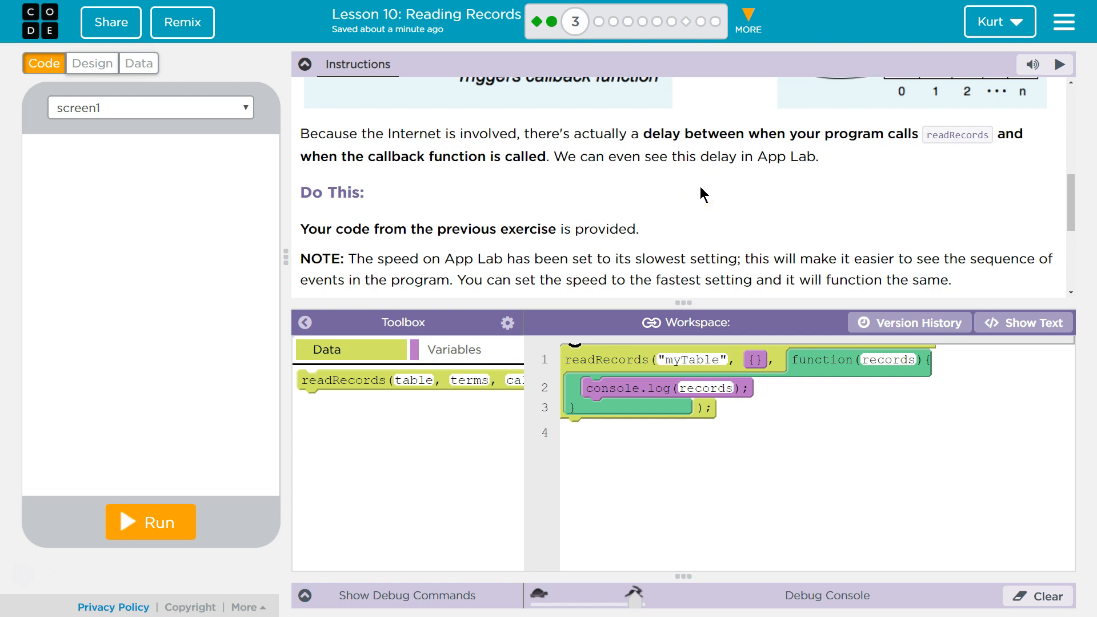
mouse_move(761, 231)
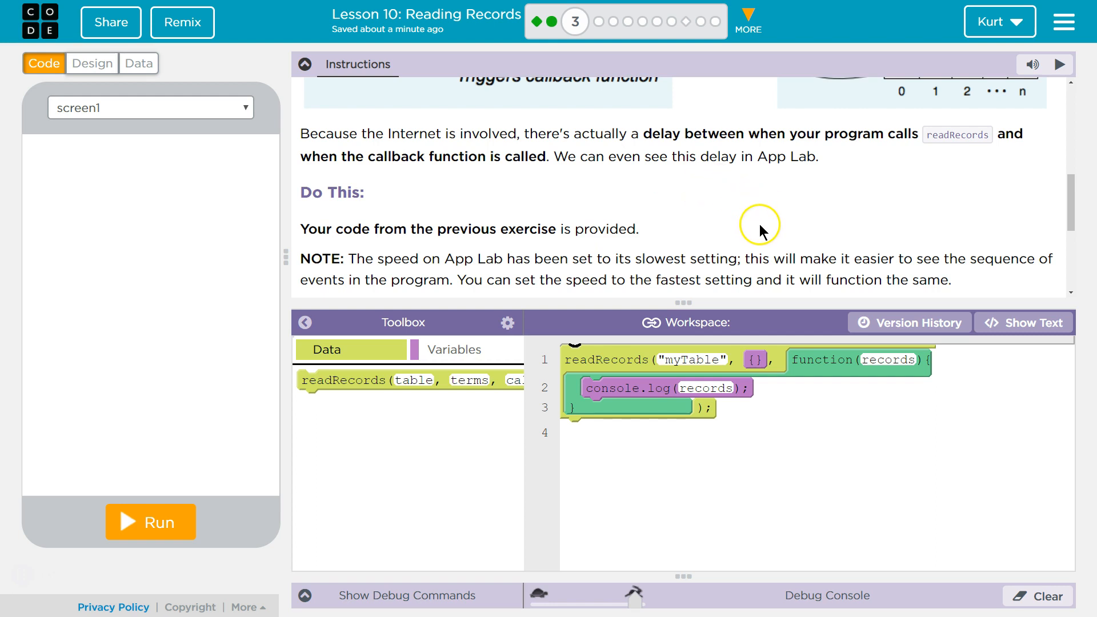
mouse_move(759, 233)
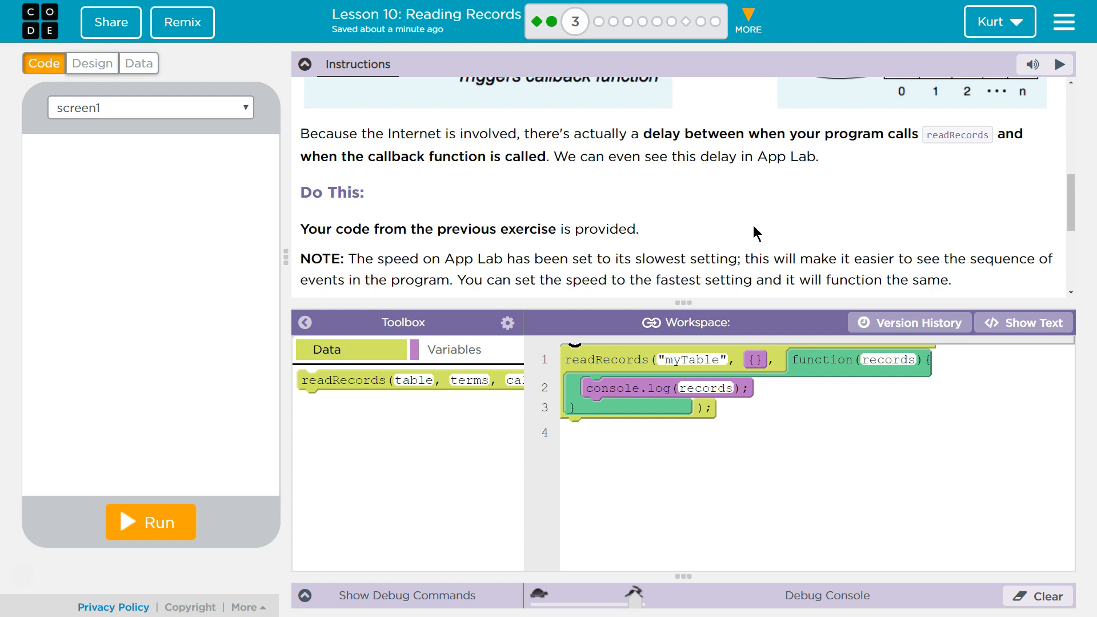
scroll(down, 3)
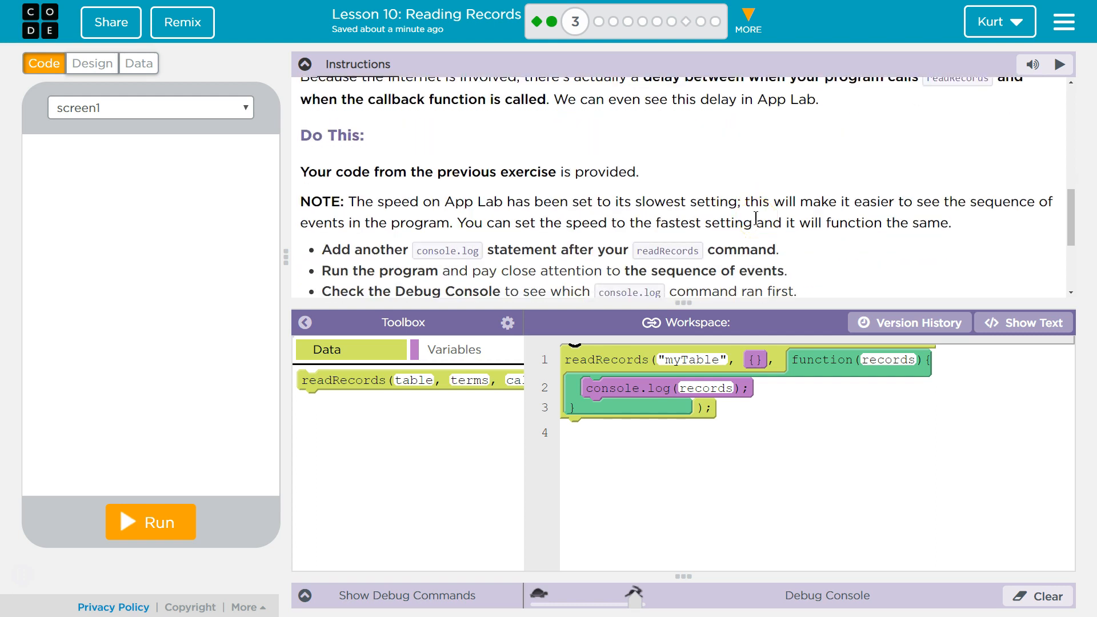
scroll(up, 3)
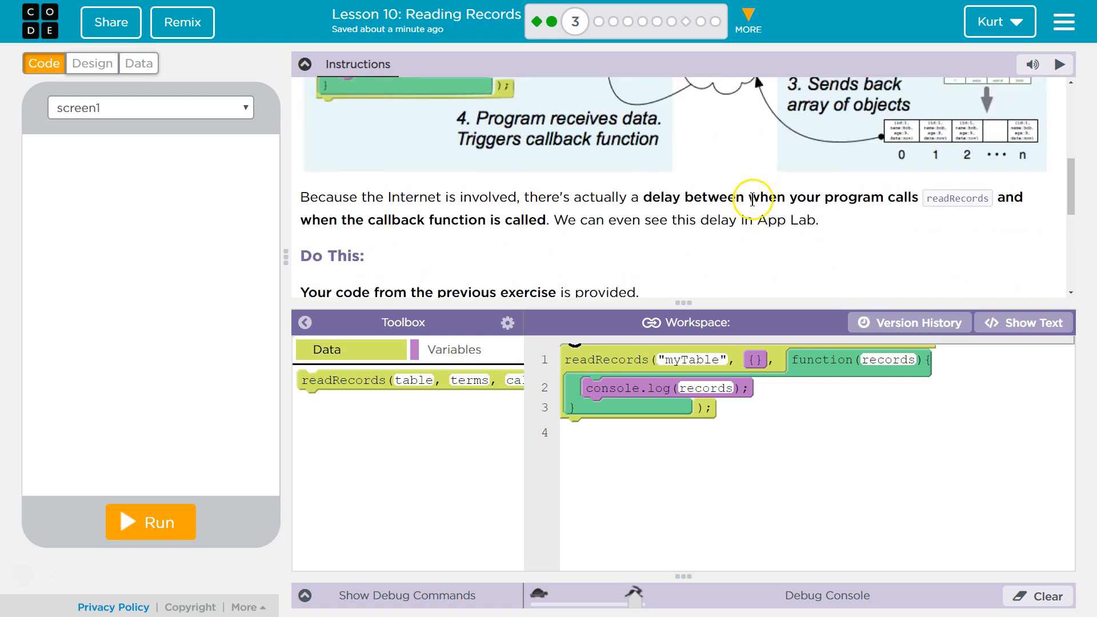
scroll(up, 3)
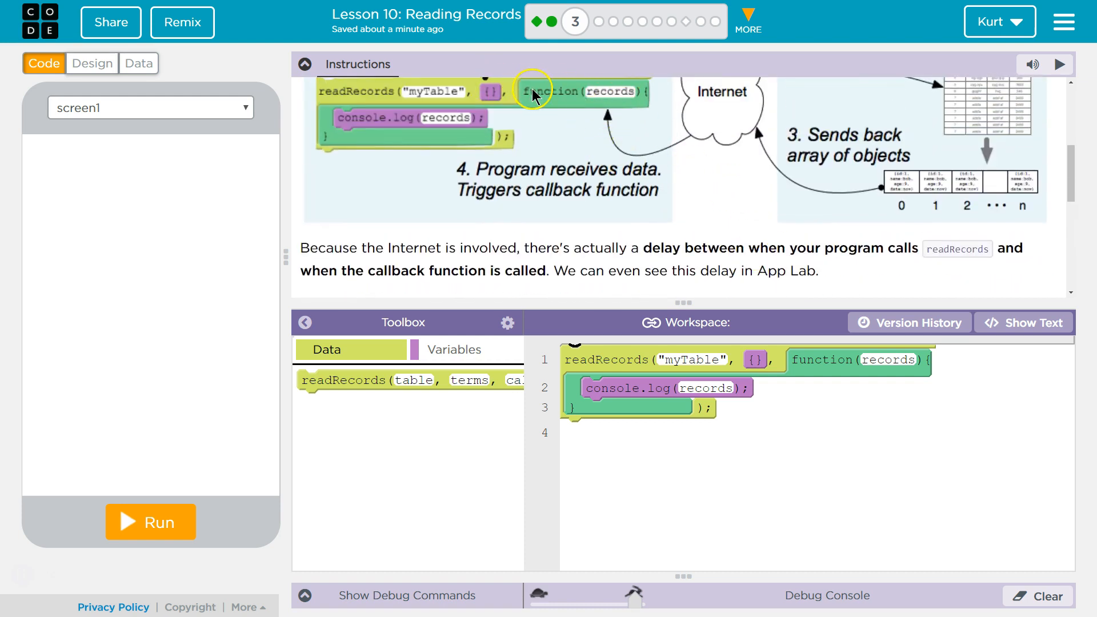
mouse_move(500, 103)
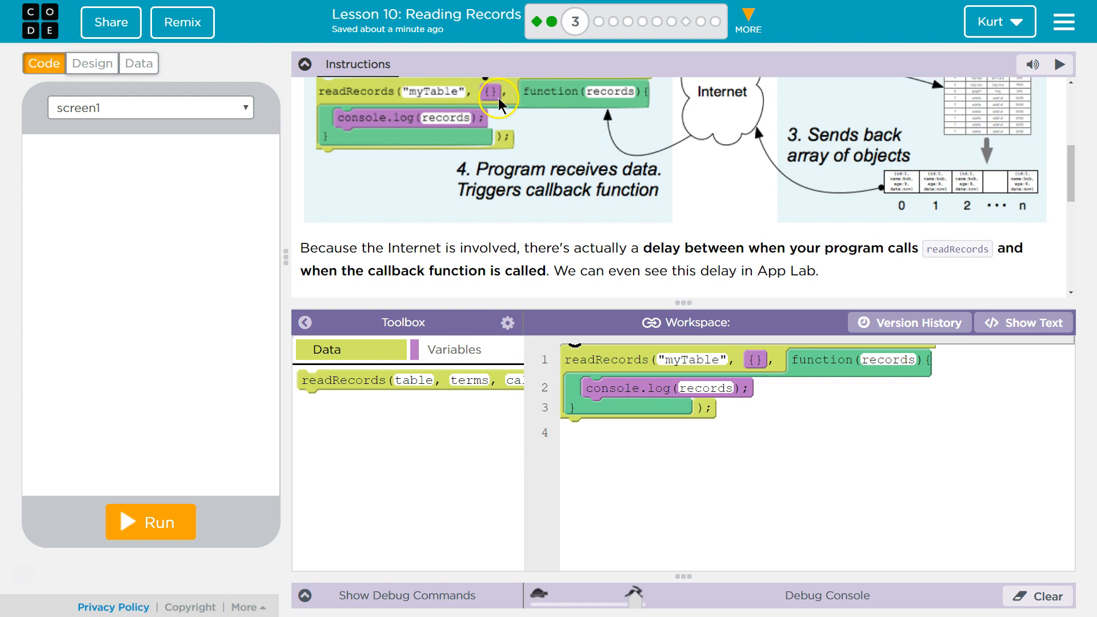
mouse_move(415, 175)
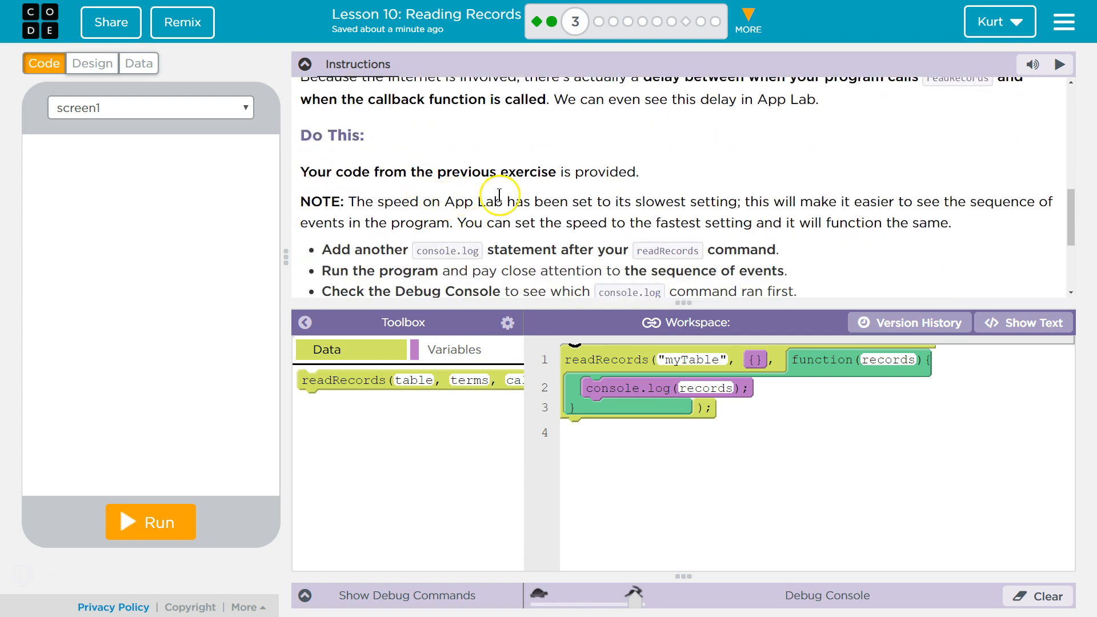
scroll(down, 3)
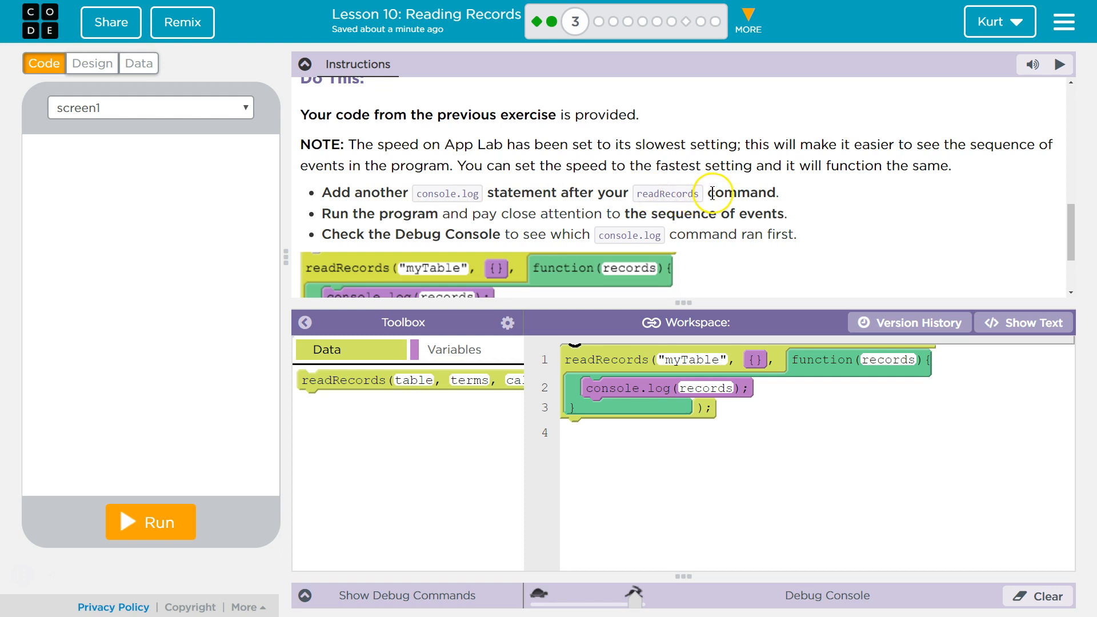
mouse_move(575, 218)
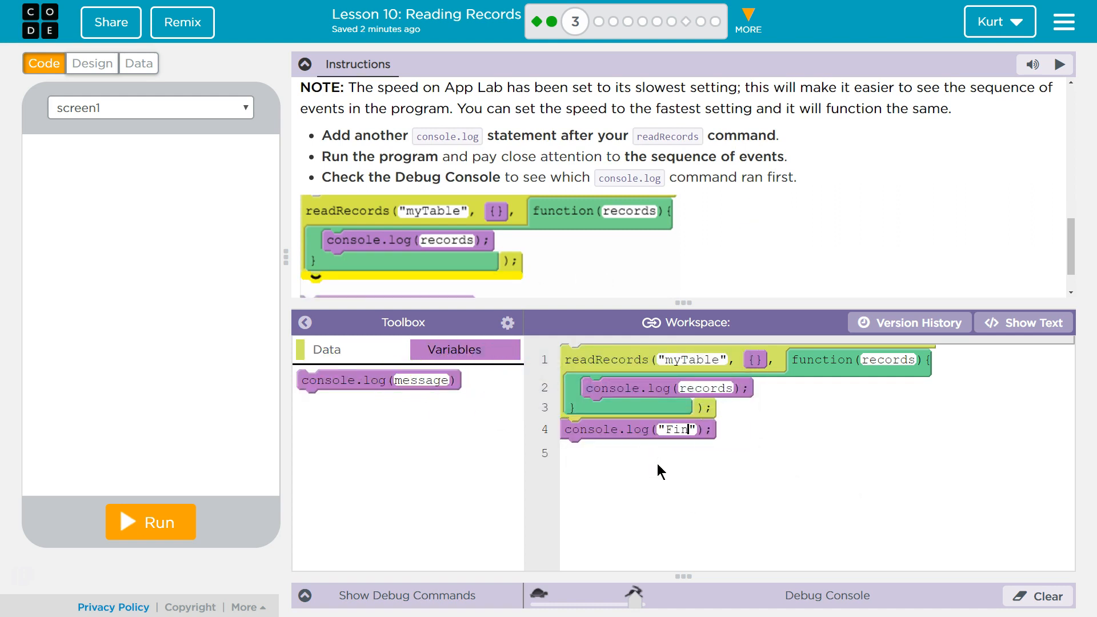
text(ished)
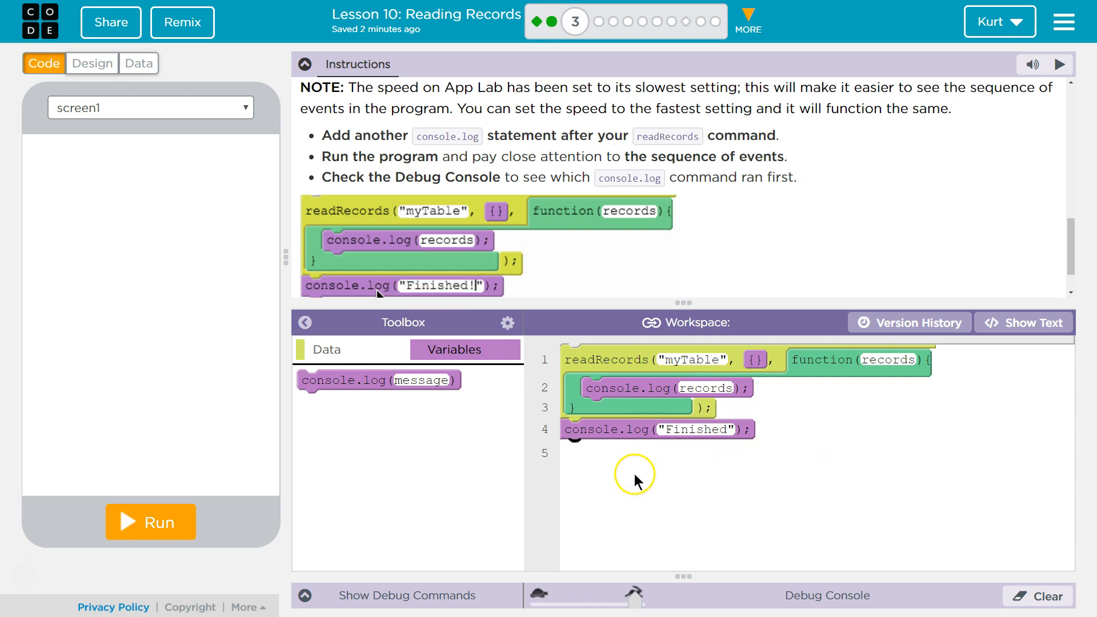
mouse_move(744, 370)
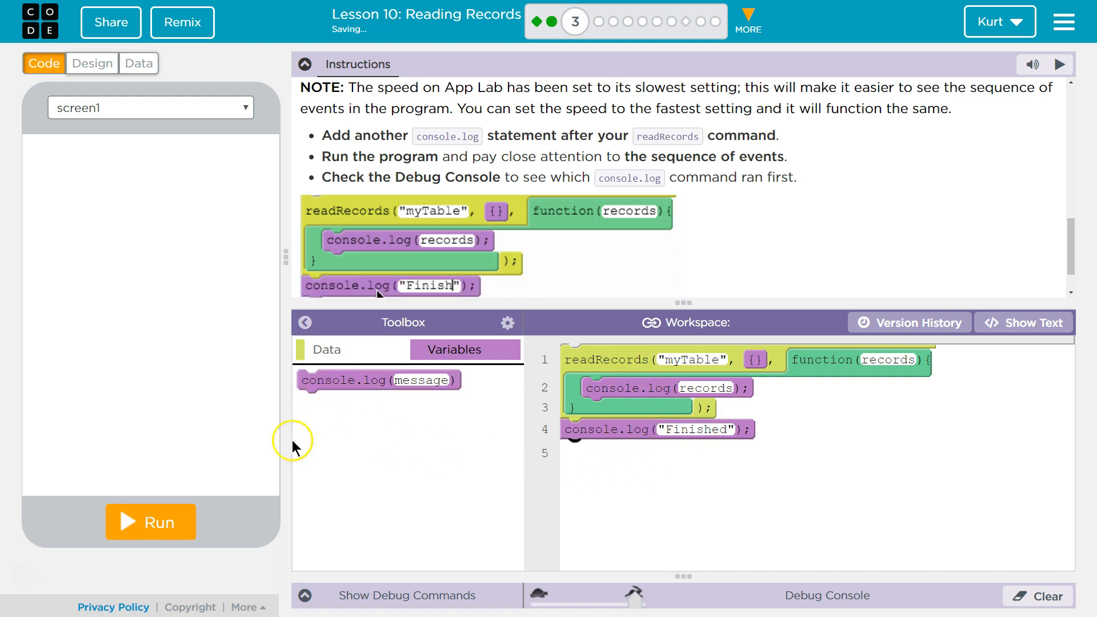
click(150, 521)
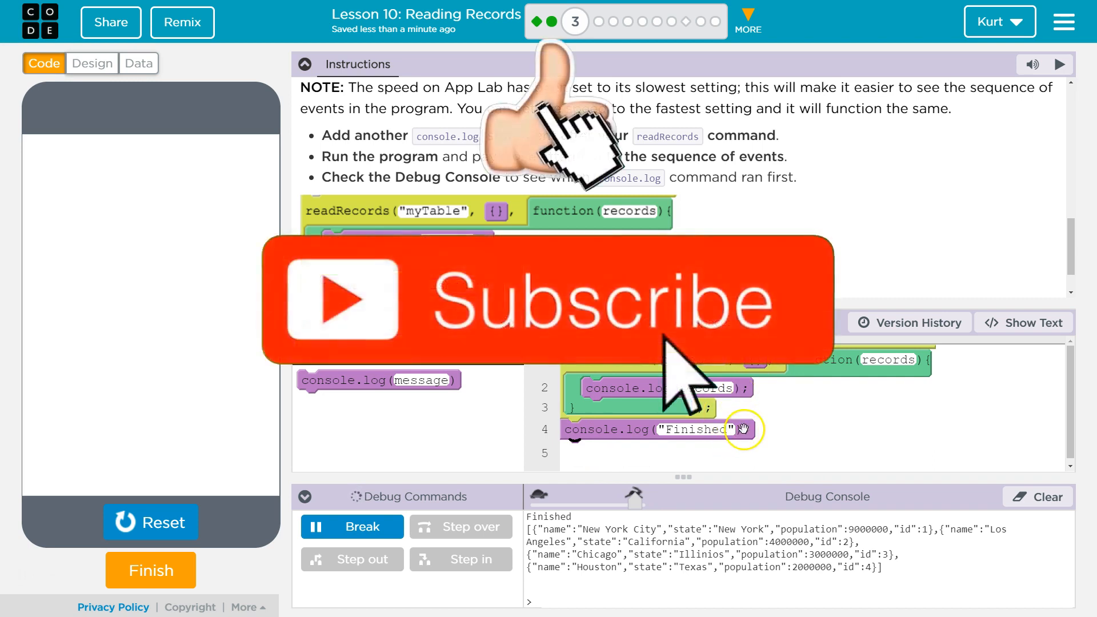
mouse_move(654, 455)
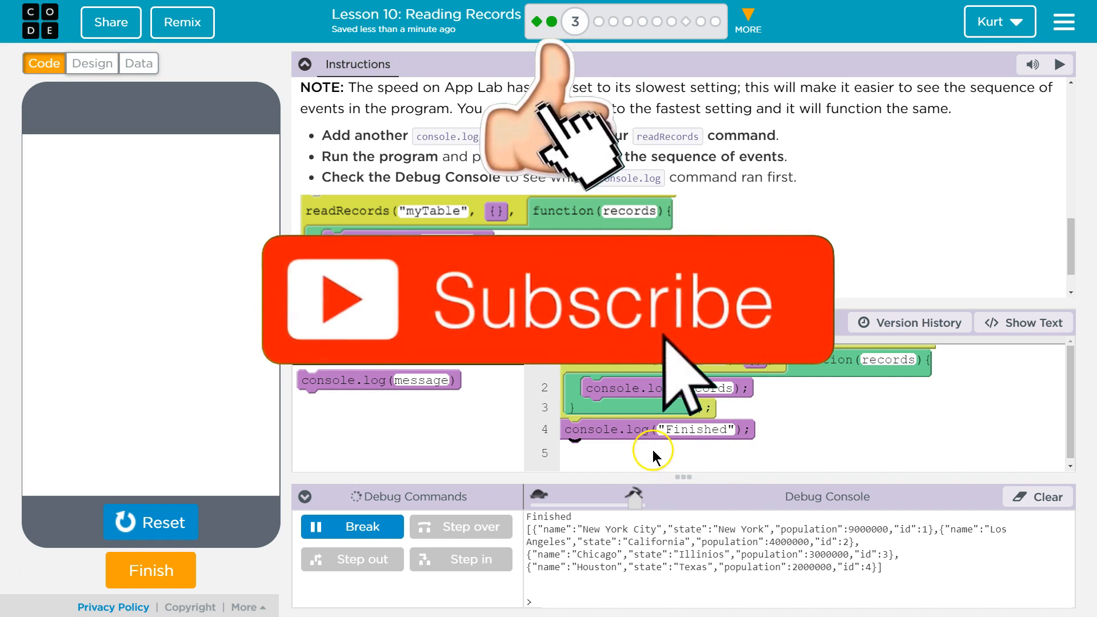
mouse_move(692, 402)
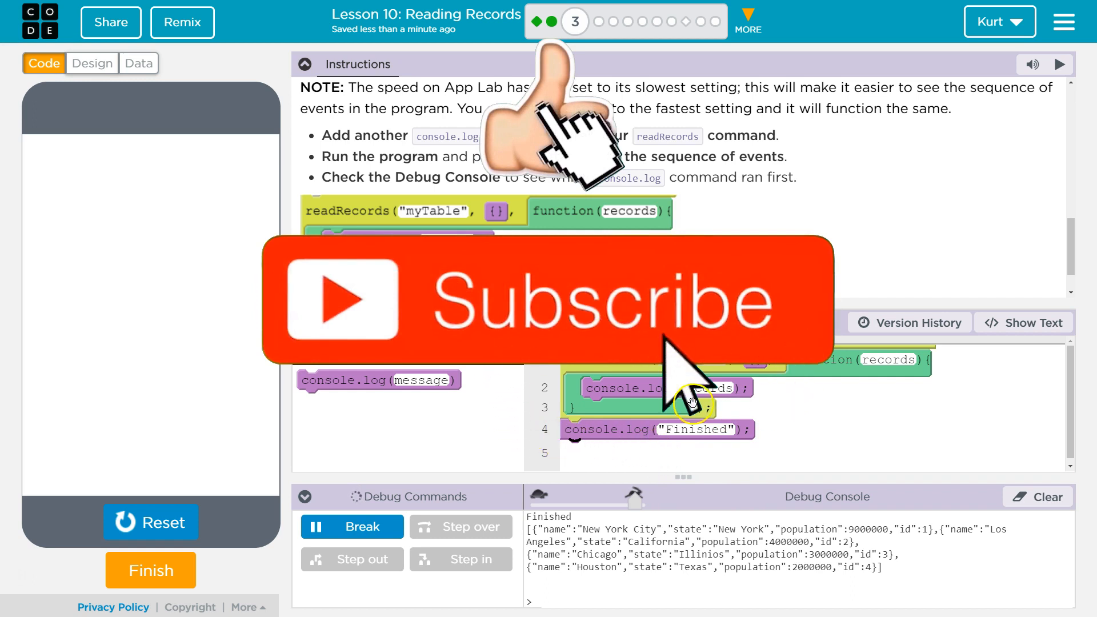